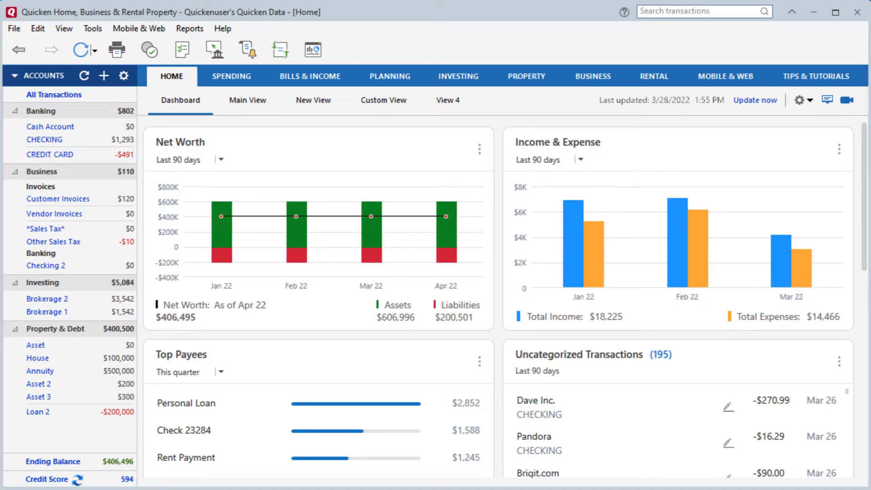
pyautogui.moveTo(43, 139)
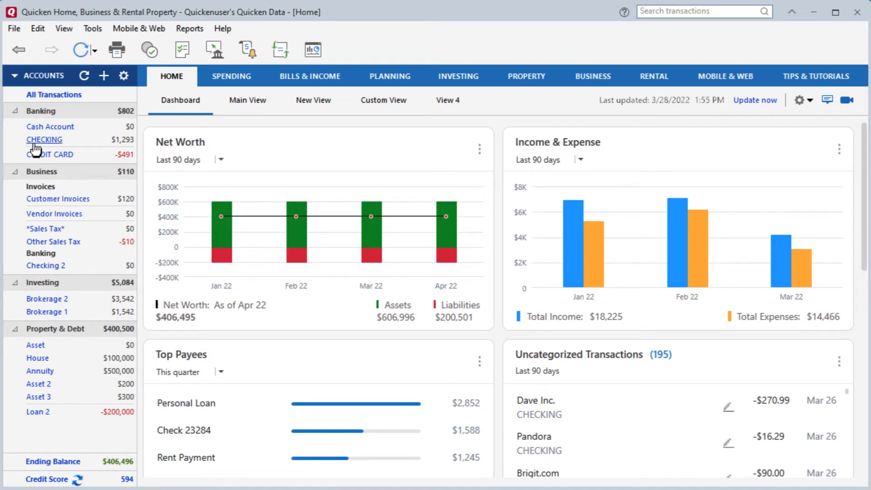
# Show the CHECKING register and select the Target transaction for editing
pyautogui.click(43, 139)
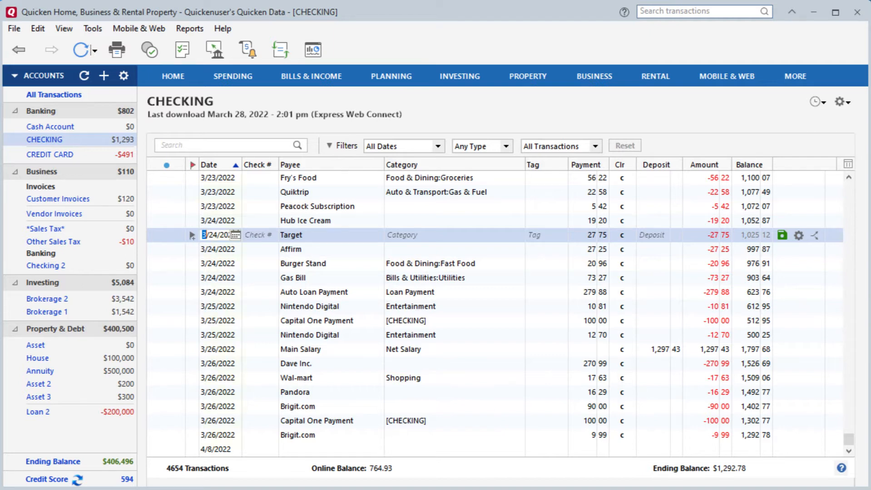
pyautogui.click(216, 165)
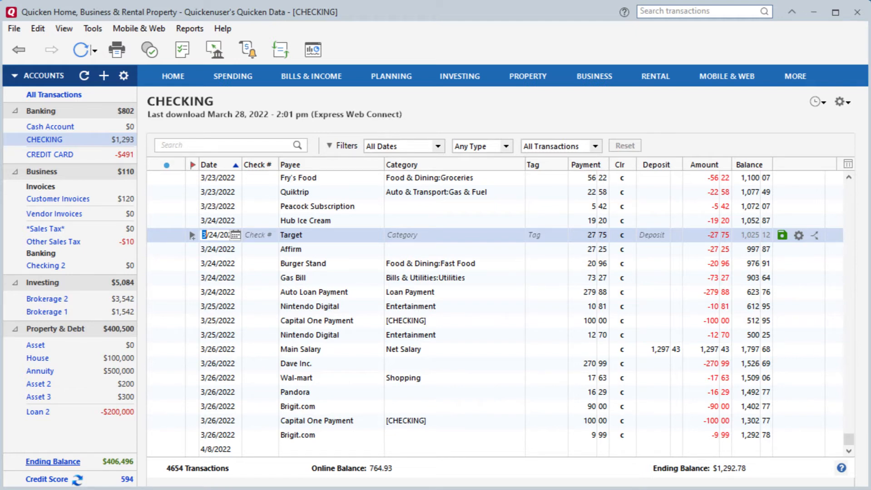
pyautogui.moveTo(353, 167)
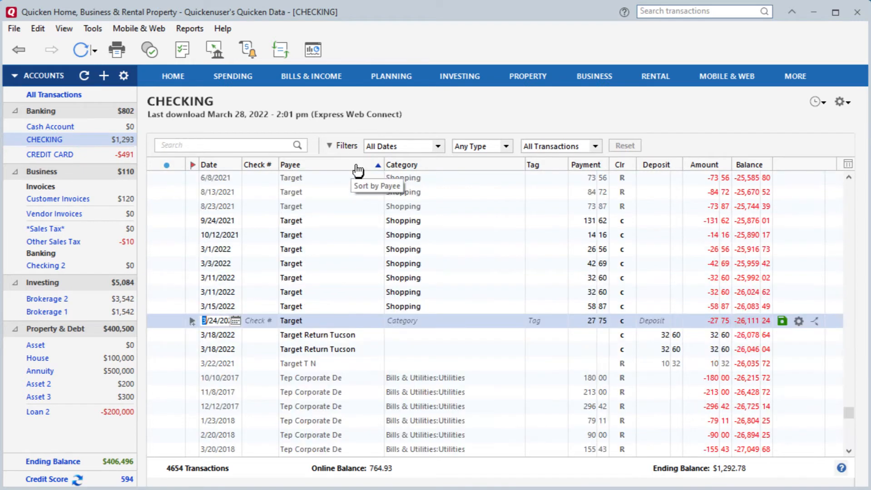
pyautogui.moveTo(340, 283)
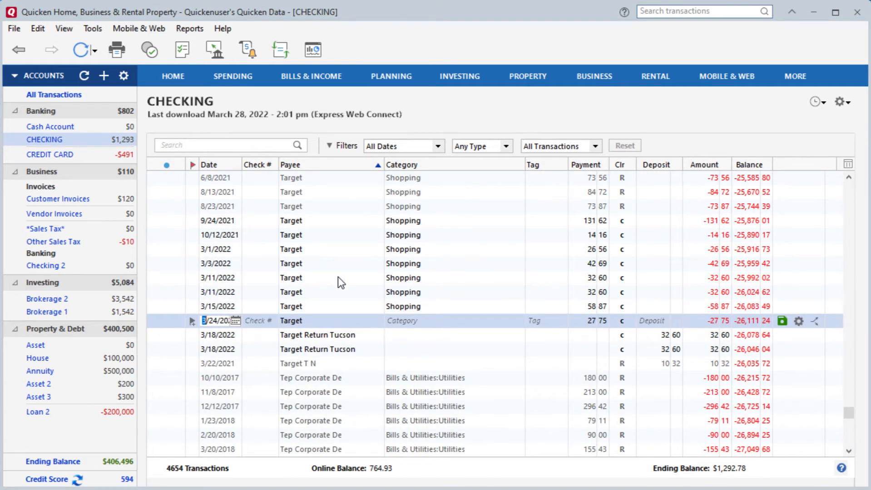
# Sort the CHECKING register alphabetically by the Payee column
pyautogui.scroll(3)
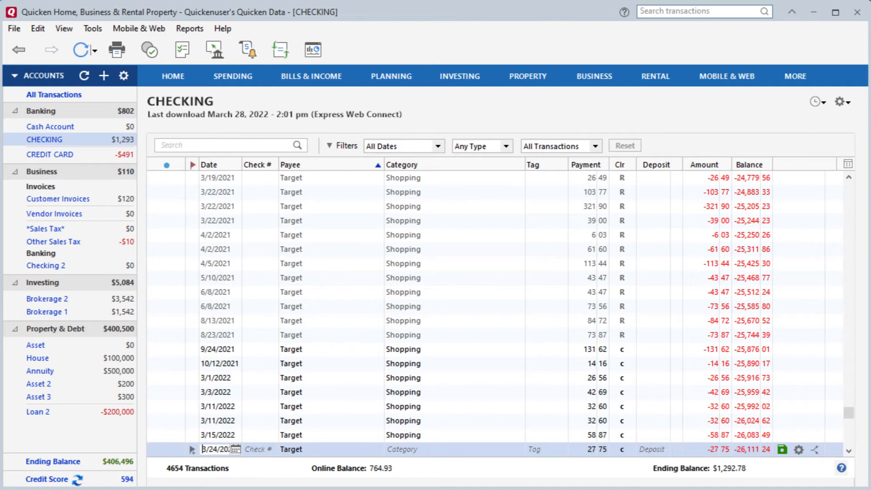
pyautogui.moveTo(581, 148)
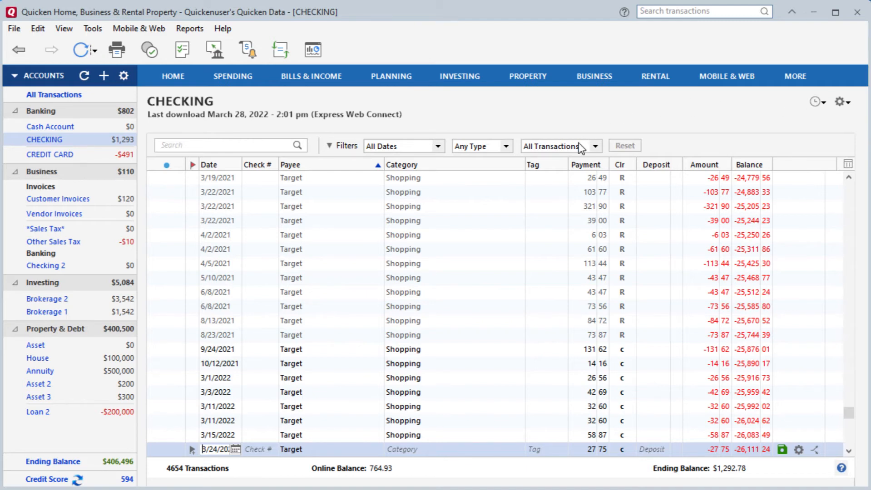
# Filter to the two Uncleared transactions, then Reset to show all 4654 again
pyautogui.click(595, 146)
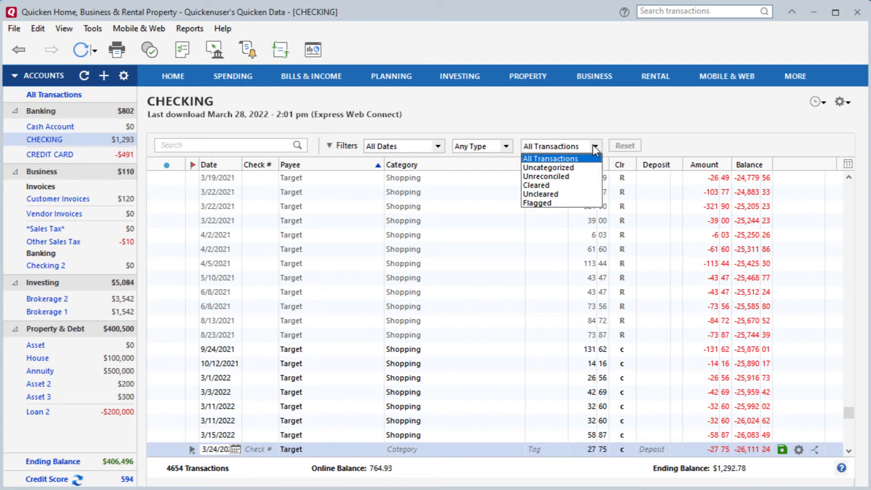
pyautogui.moveTo(560, 194)
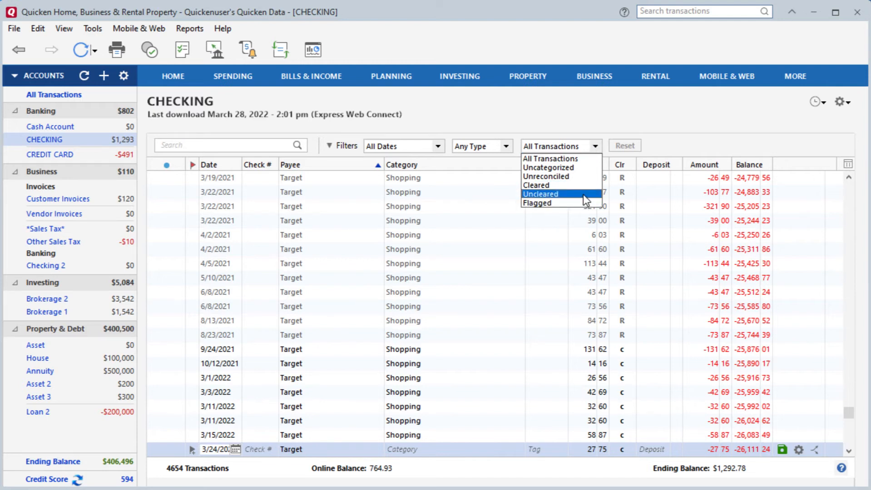
pyautogui.click(539, 194)
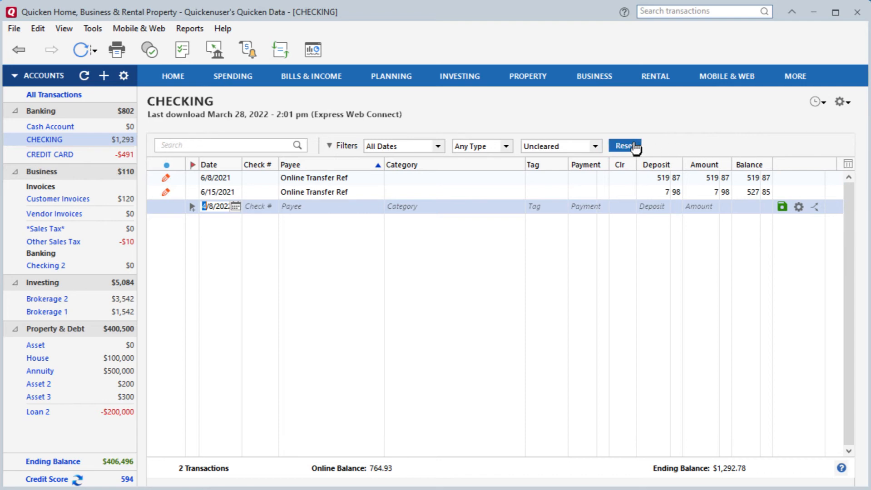
pyautogui.click(623, 146)
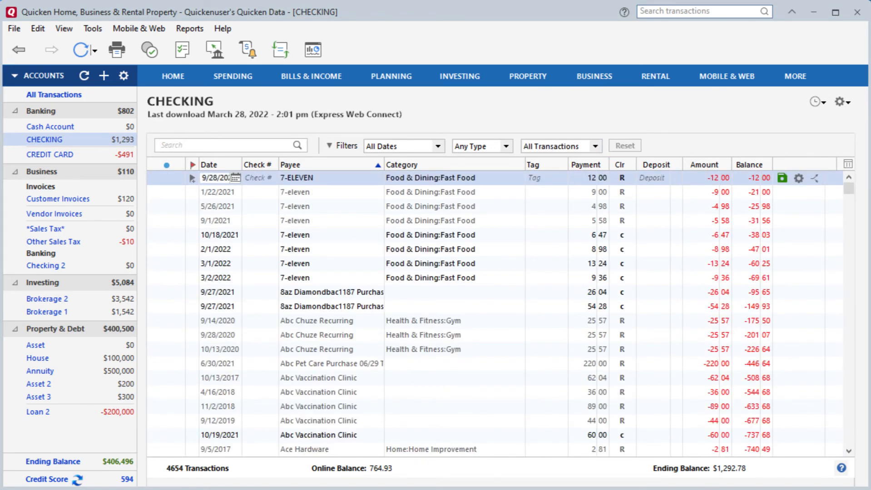